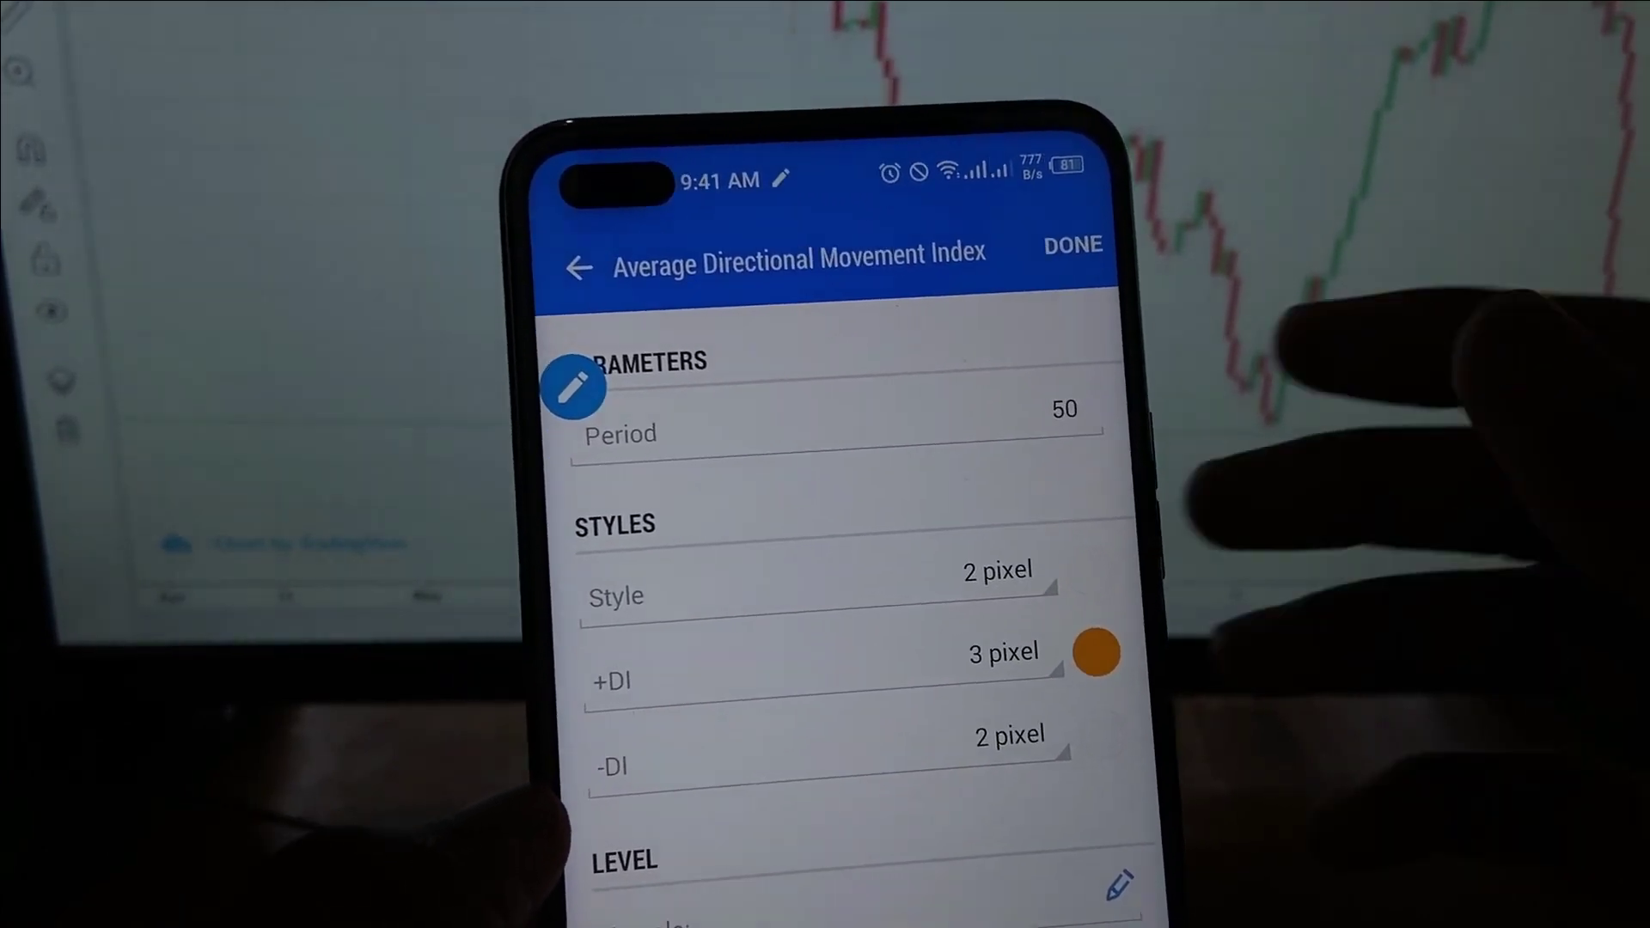
Confirm the ADX (period 50) settings and return to the Crash 500 Index M1 indicator list.
{"action": "left_click", "coordinate": [1073, 247]}
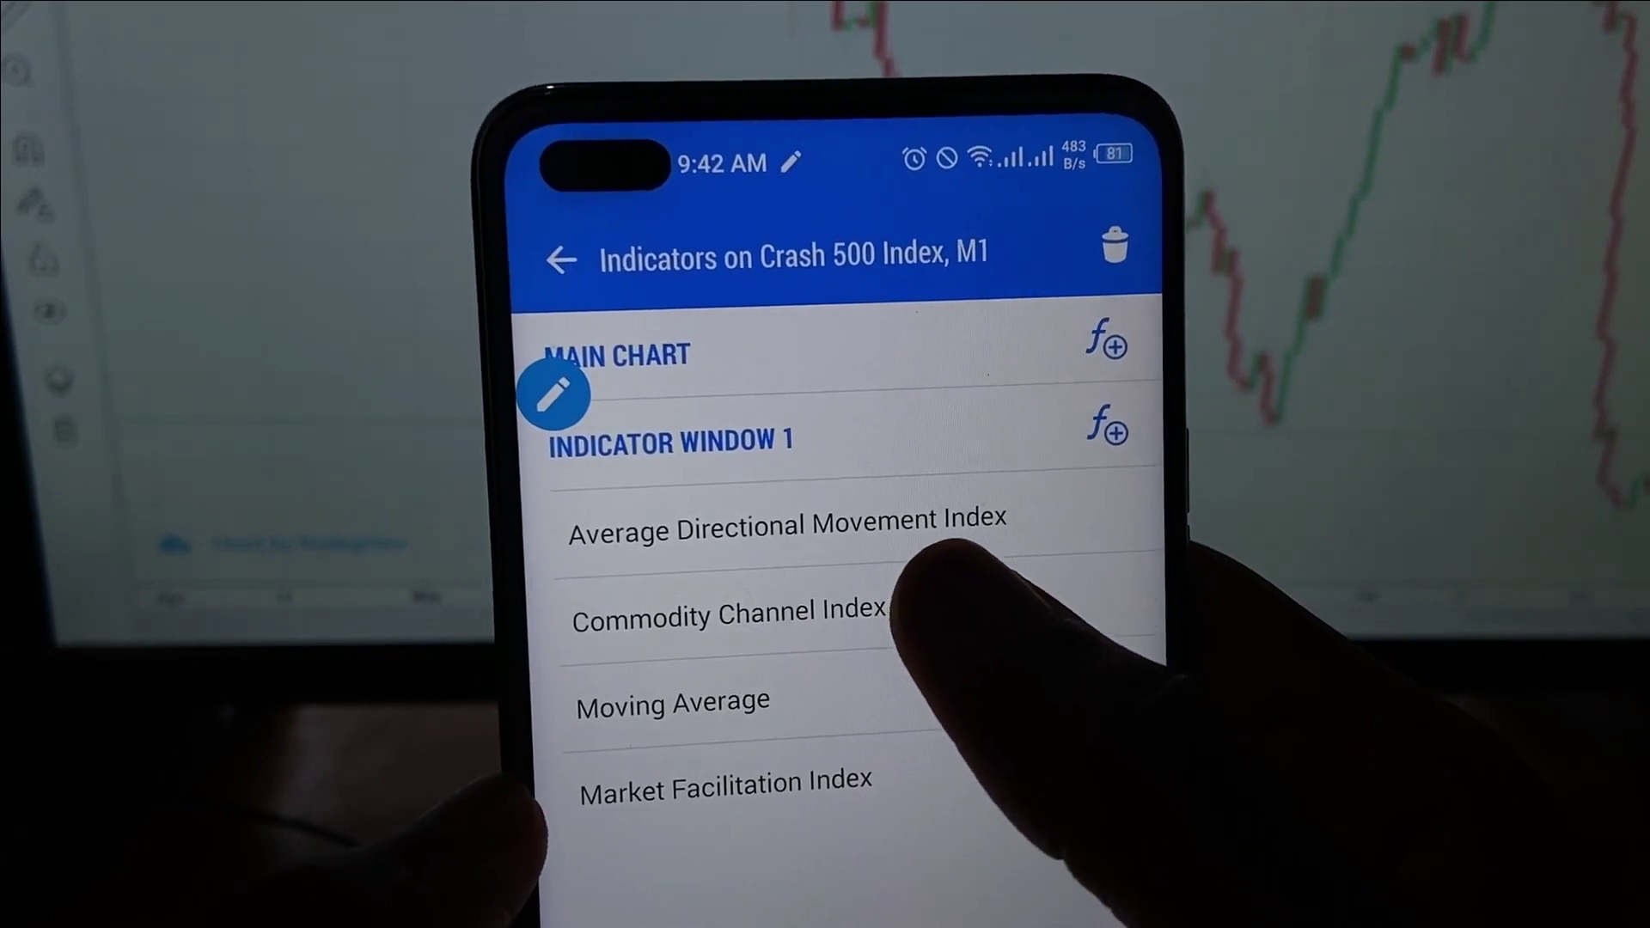
{"action": "left_click", "coordinate": [723, 615]}
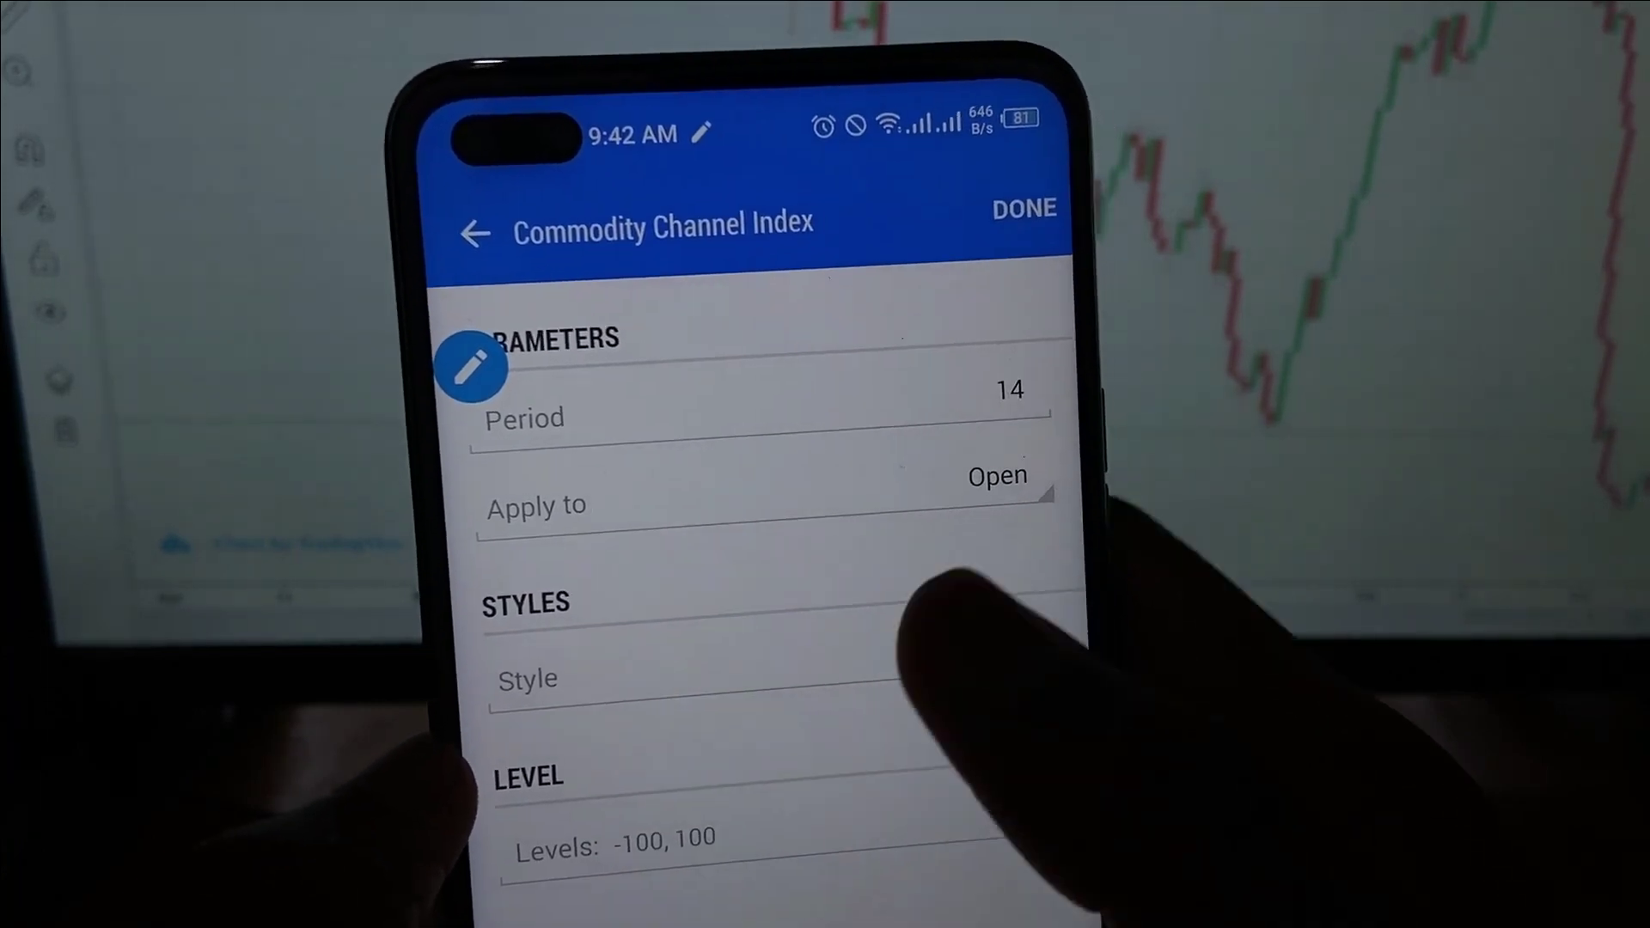
{"action": "left_click", "coordinate": [1024, 208]}
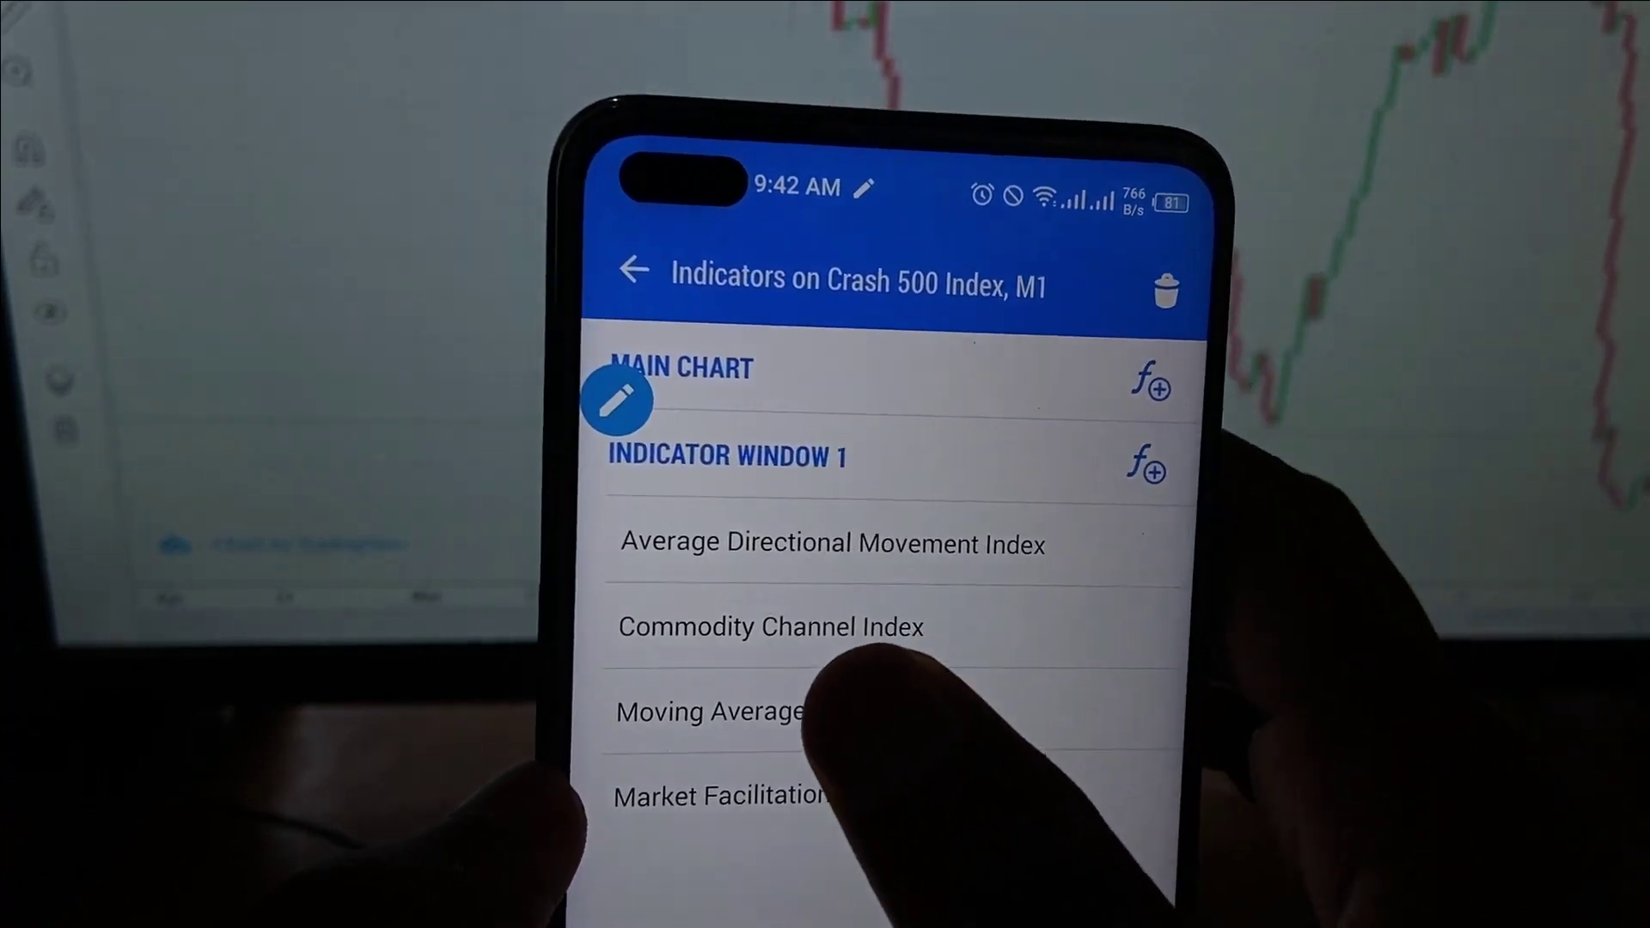
Leave the Indicators screen and show the Crash 500 Index M1 candlestick chart again.
{"action": "left_click", "coordinate": [707, 712]}
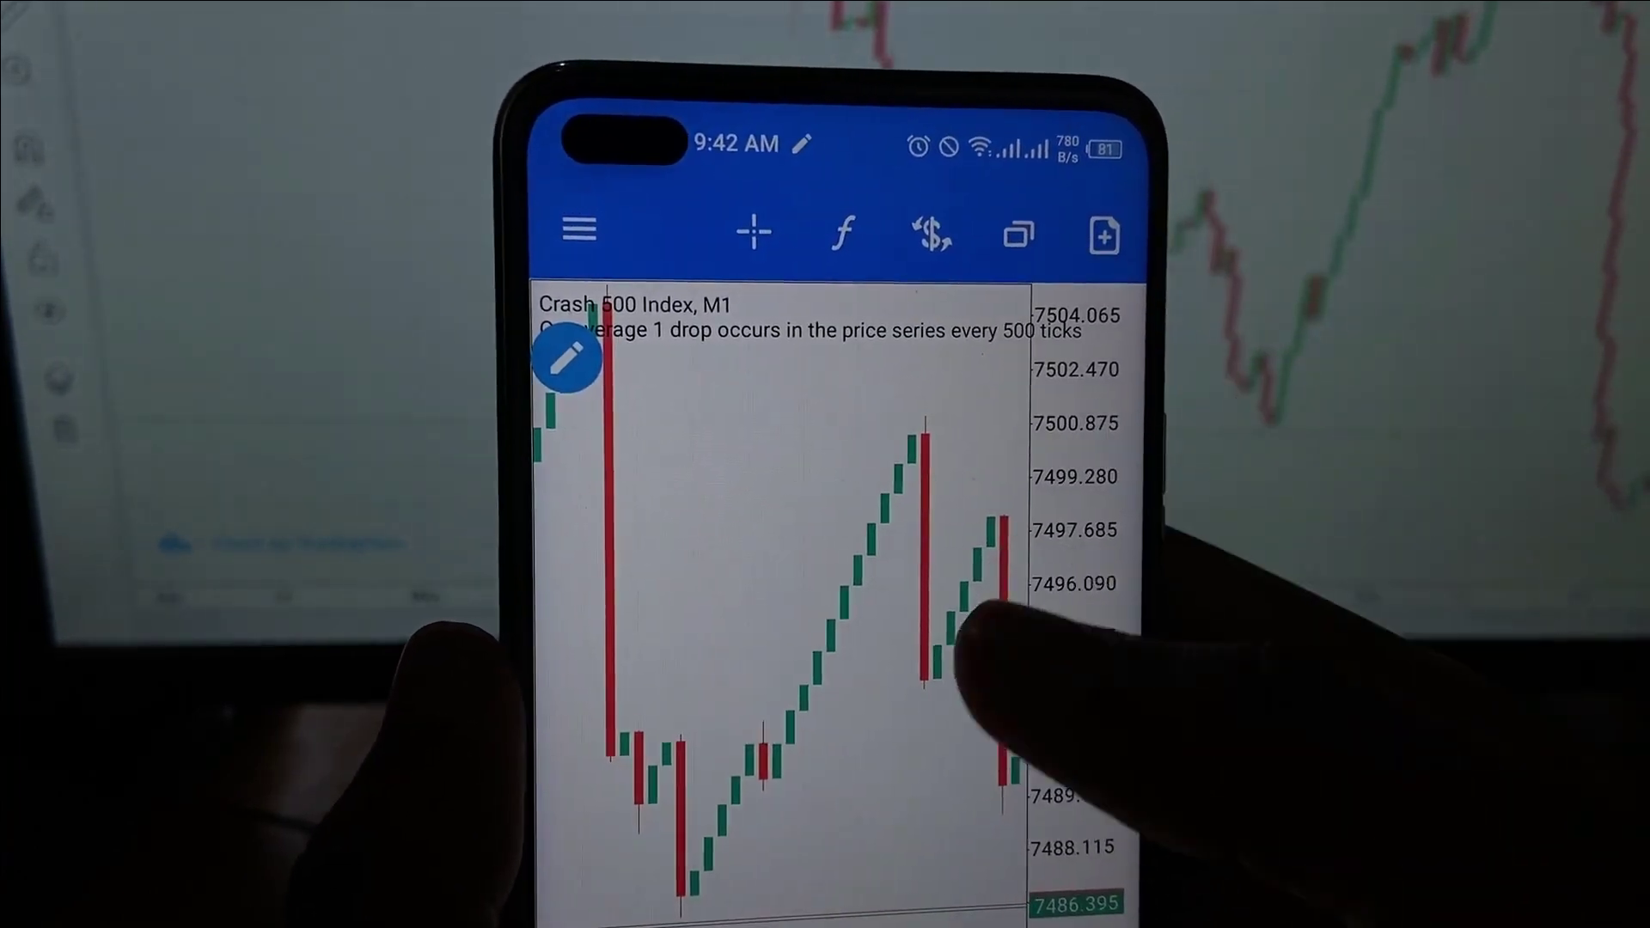
{"action": "left_click", "coordinate": [842, 233]}
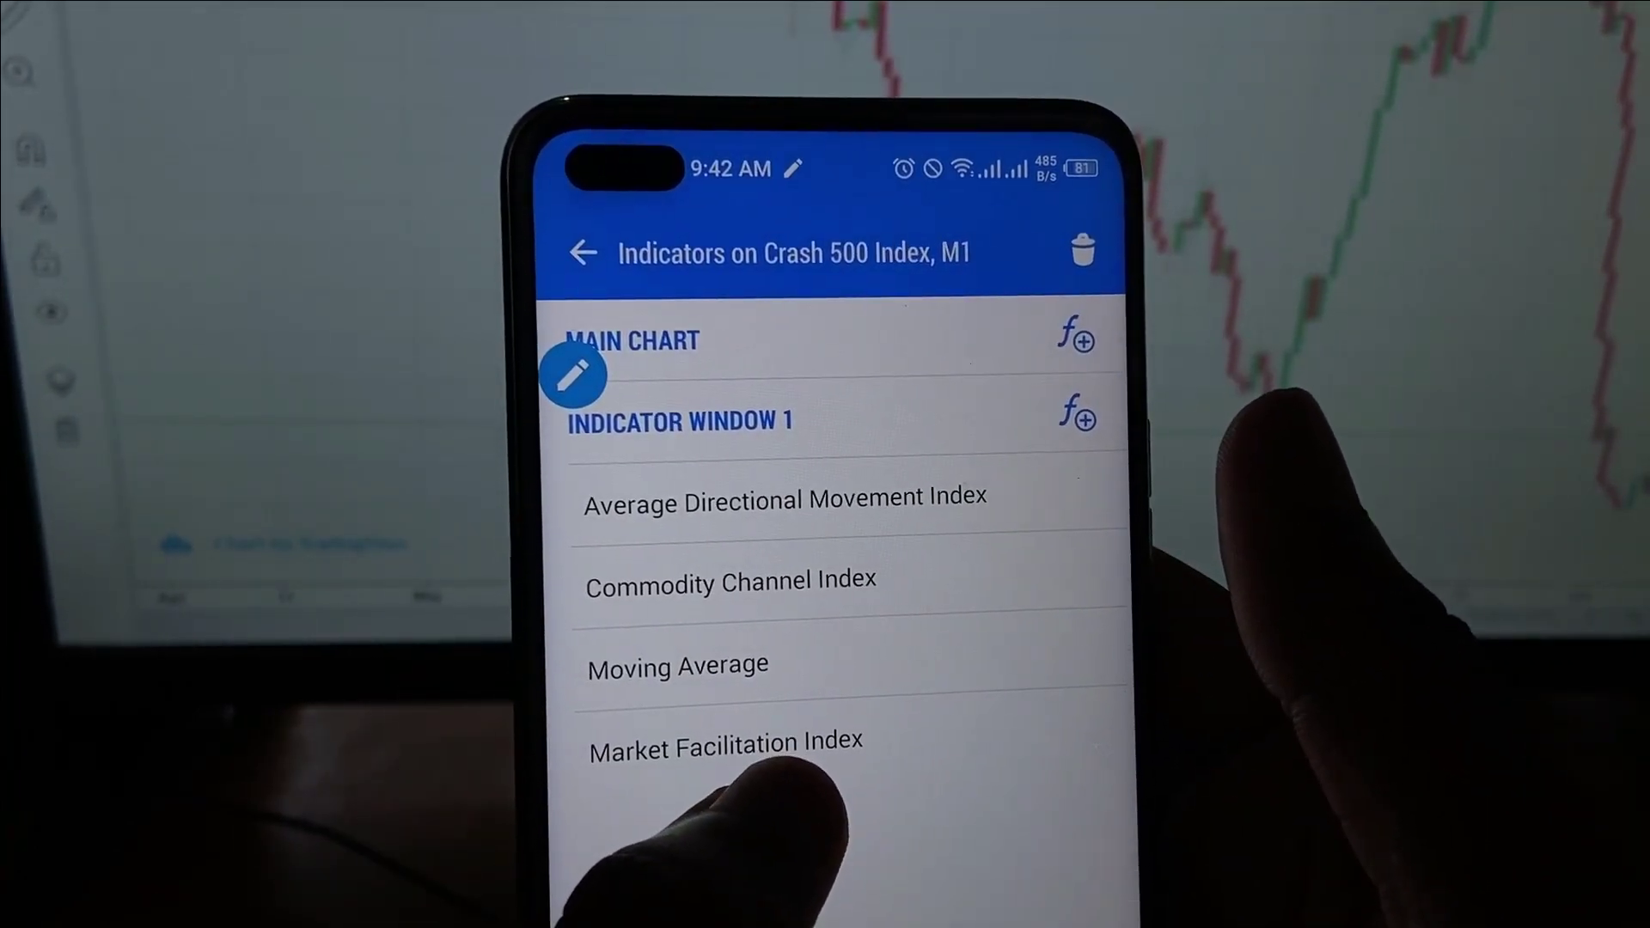
{"action": "left_click", "coordinate": [722, 763]}
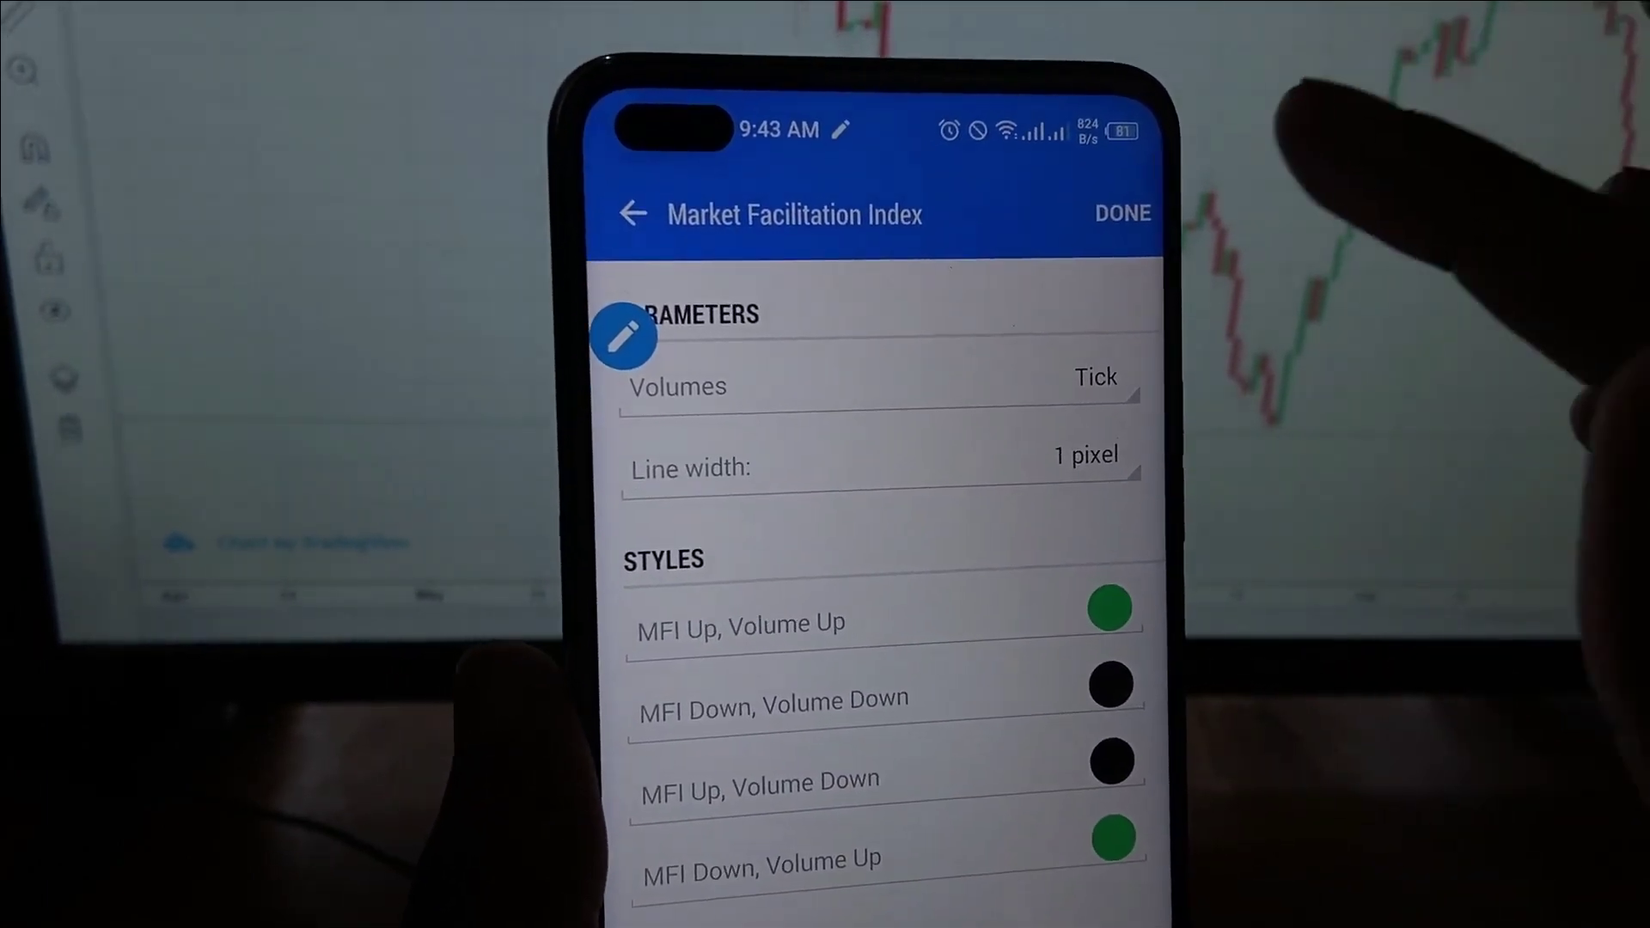
{"action": "left_click", "coordinate": [1120, 213]}
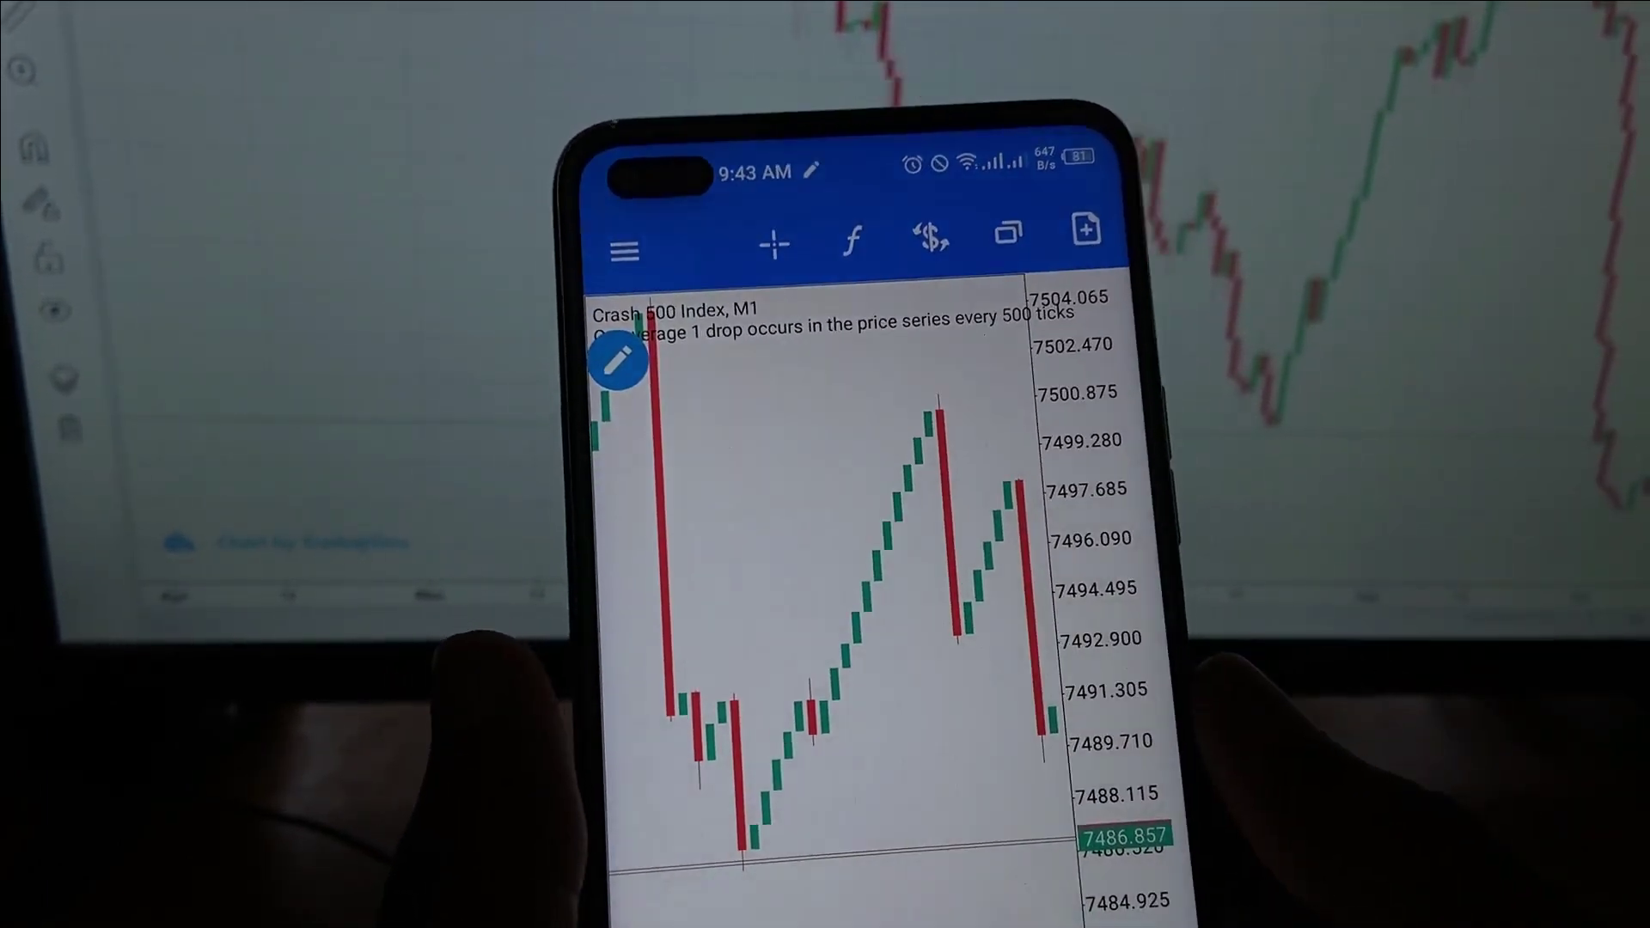